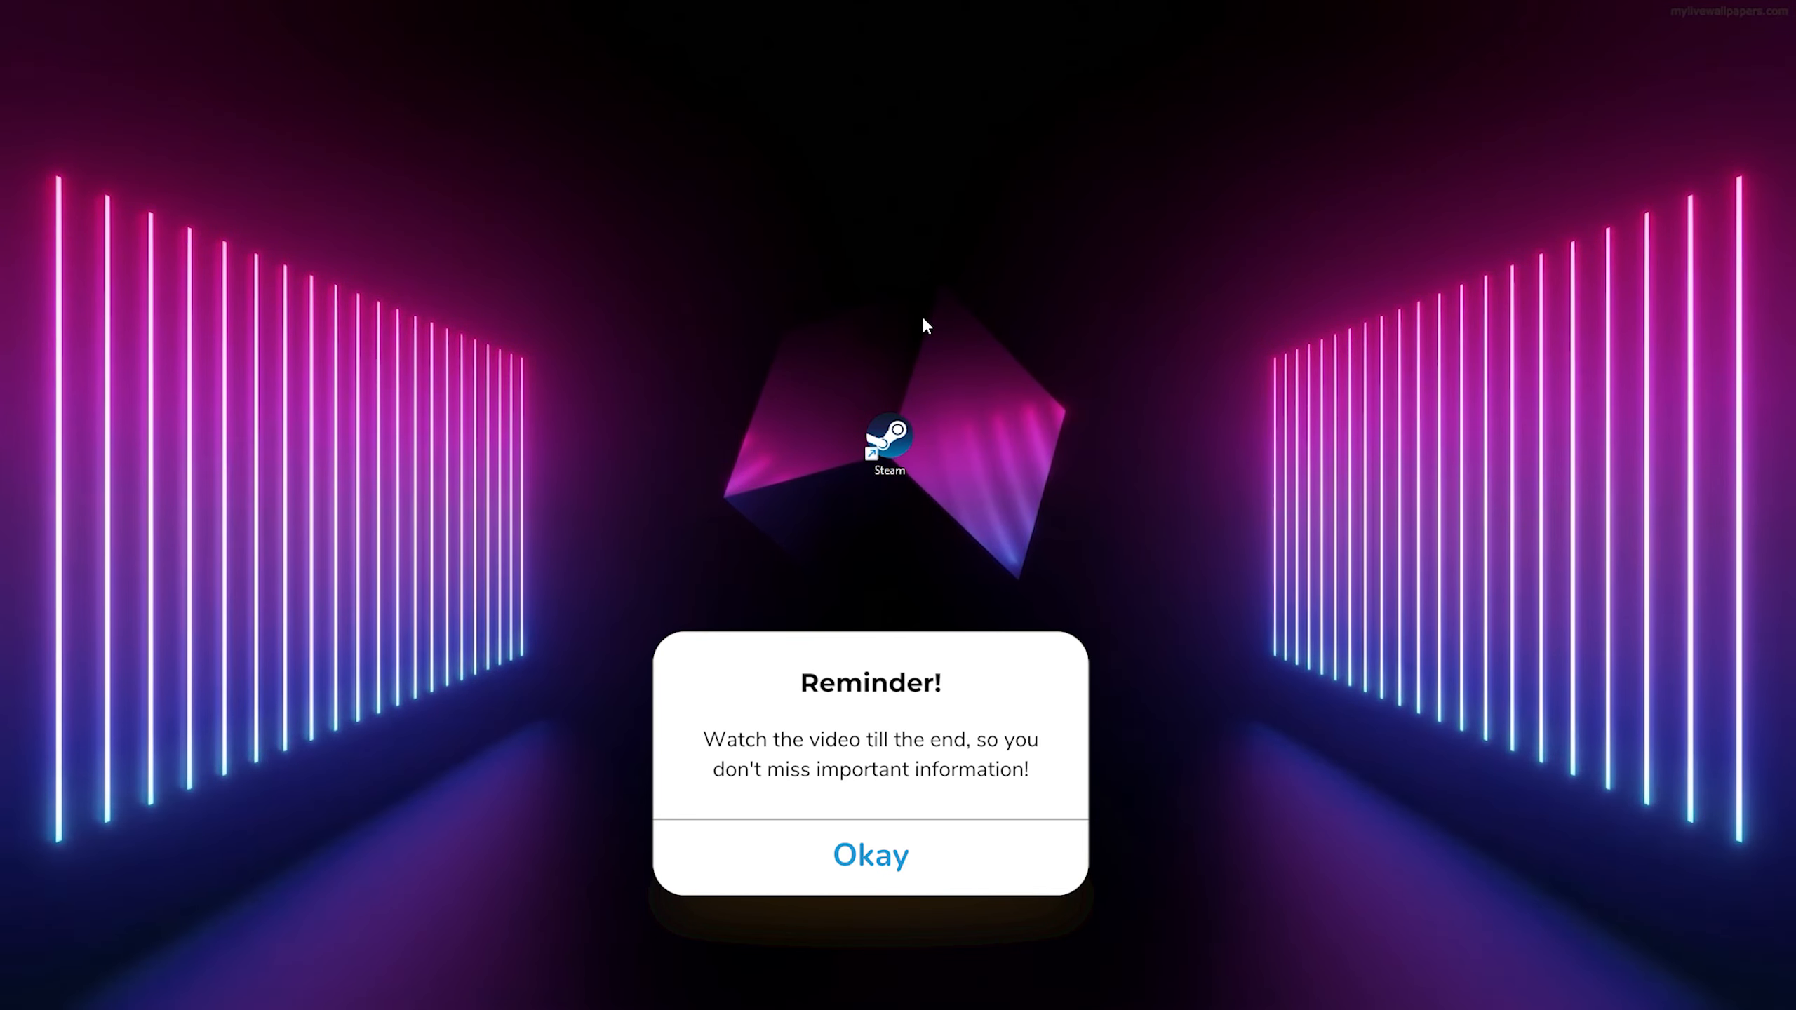
mouse_move(929, 346)
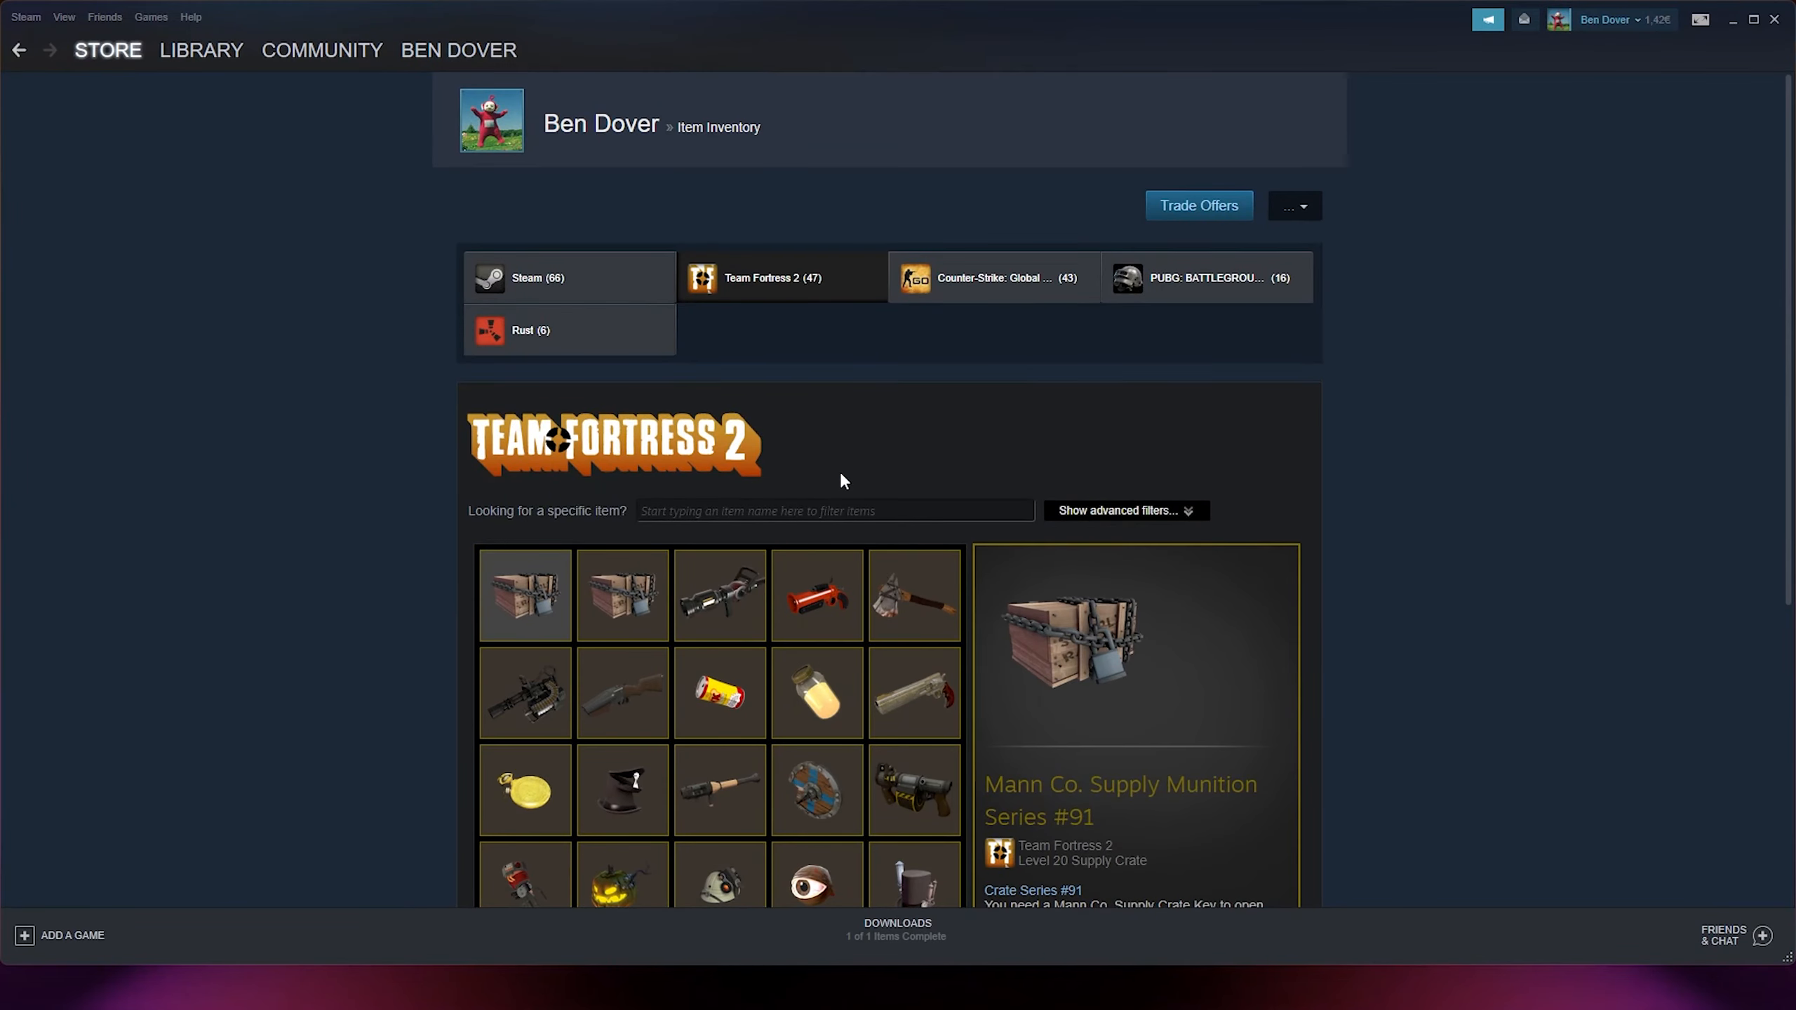
Switch from the item inventory to the STORE front page.
left_click(107, 49)
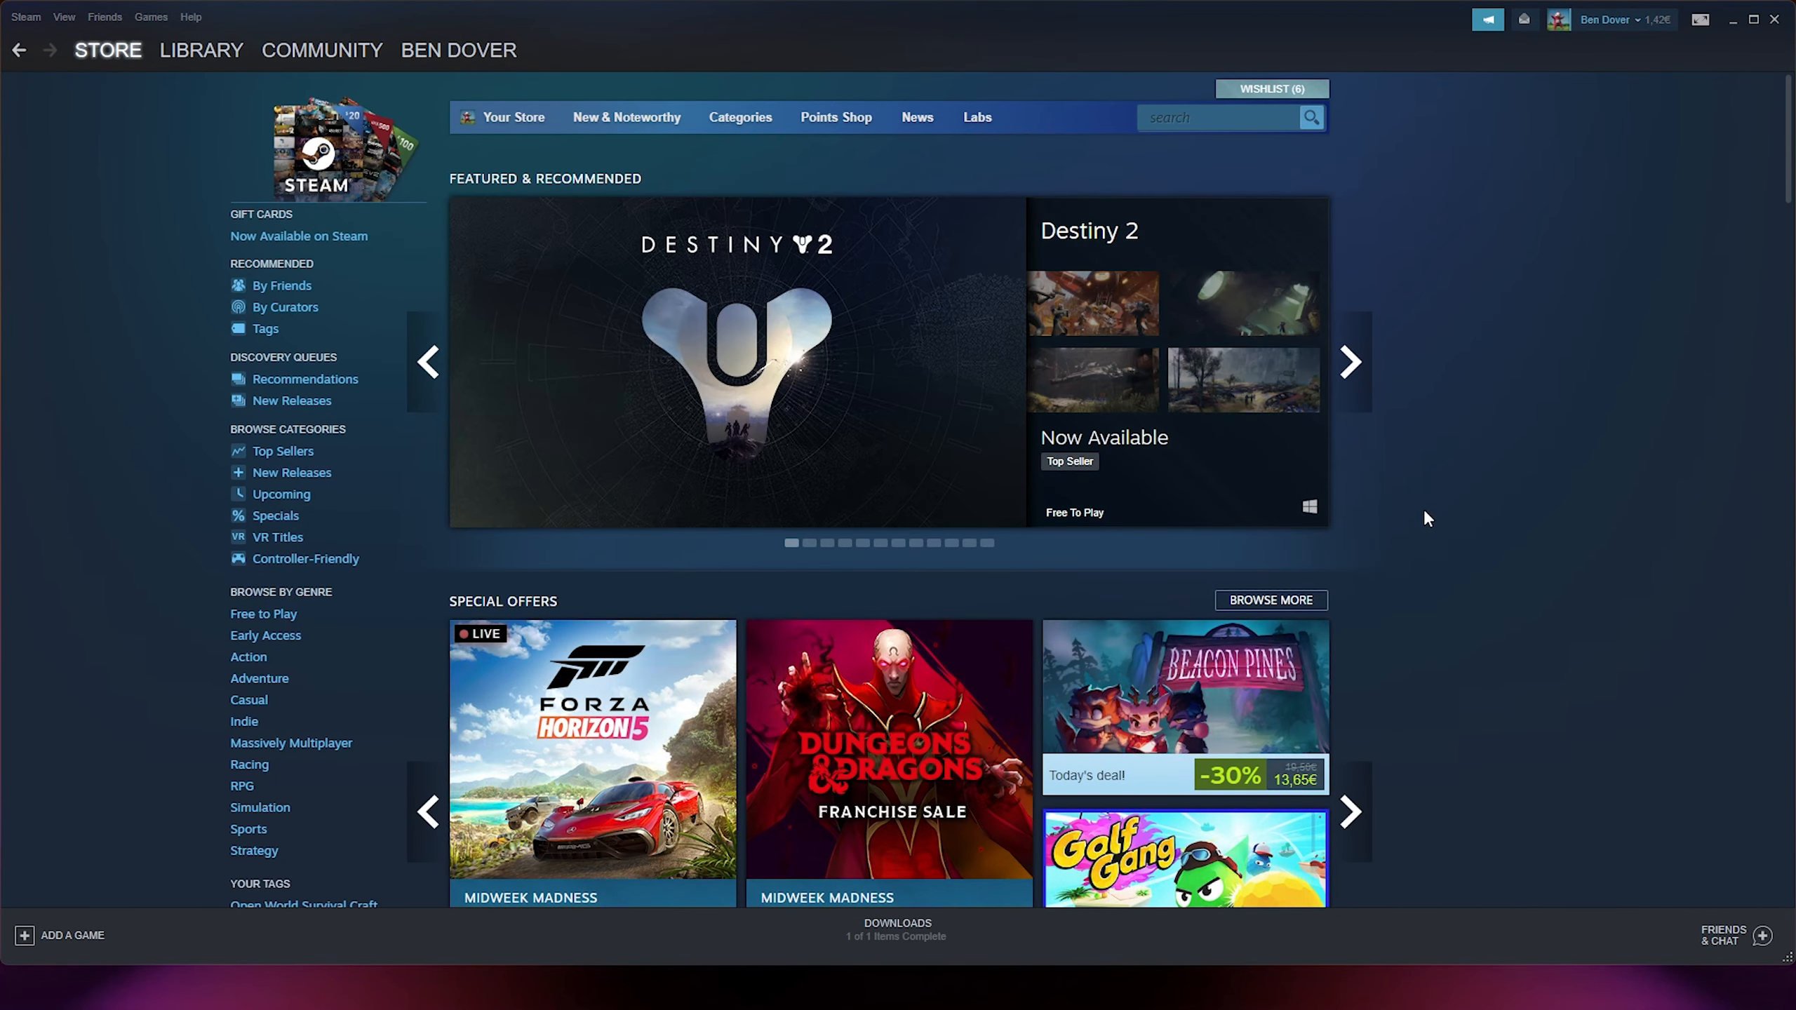
mouse_move(1644, 834)
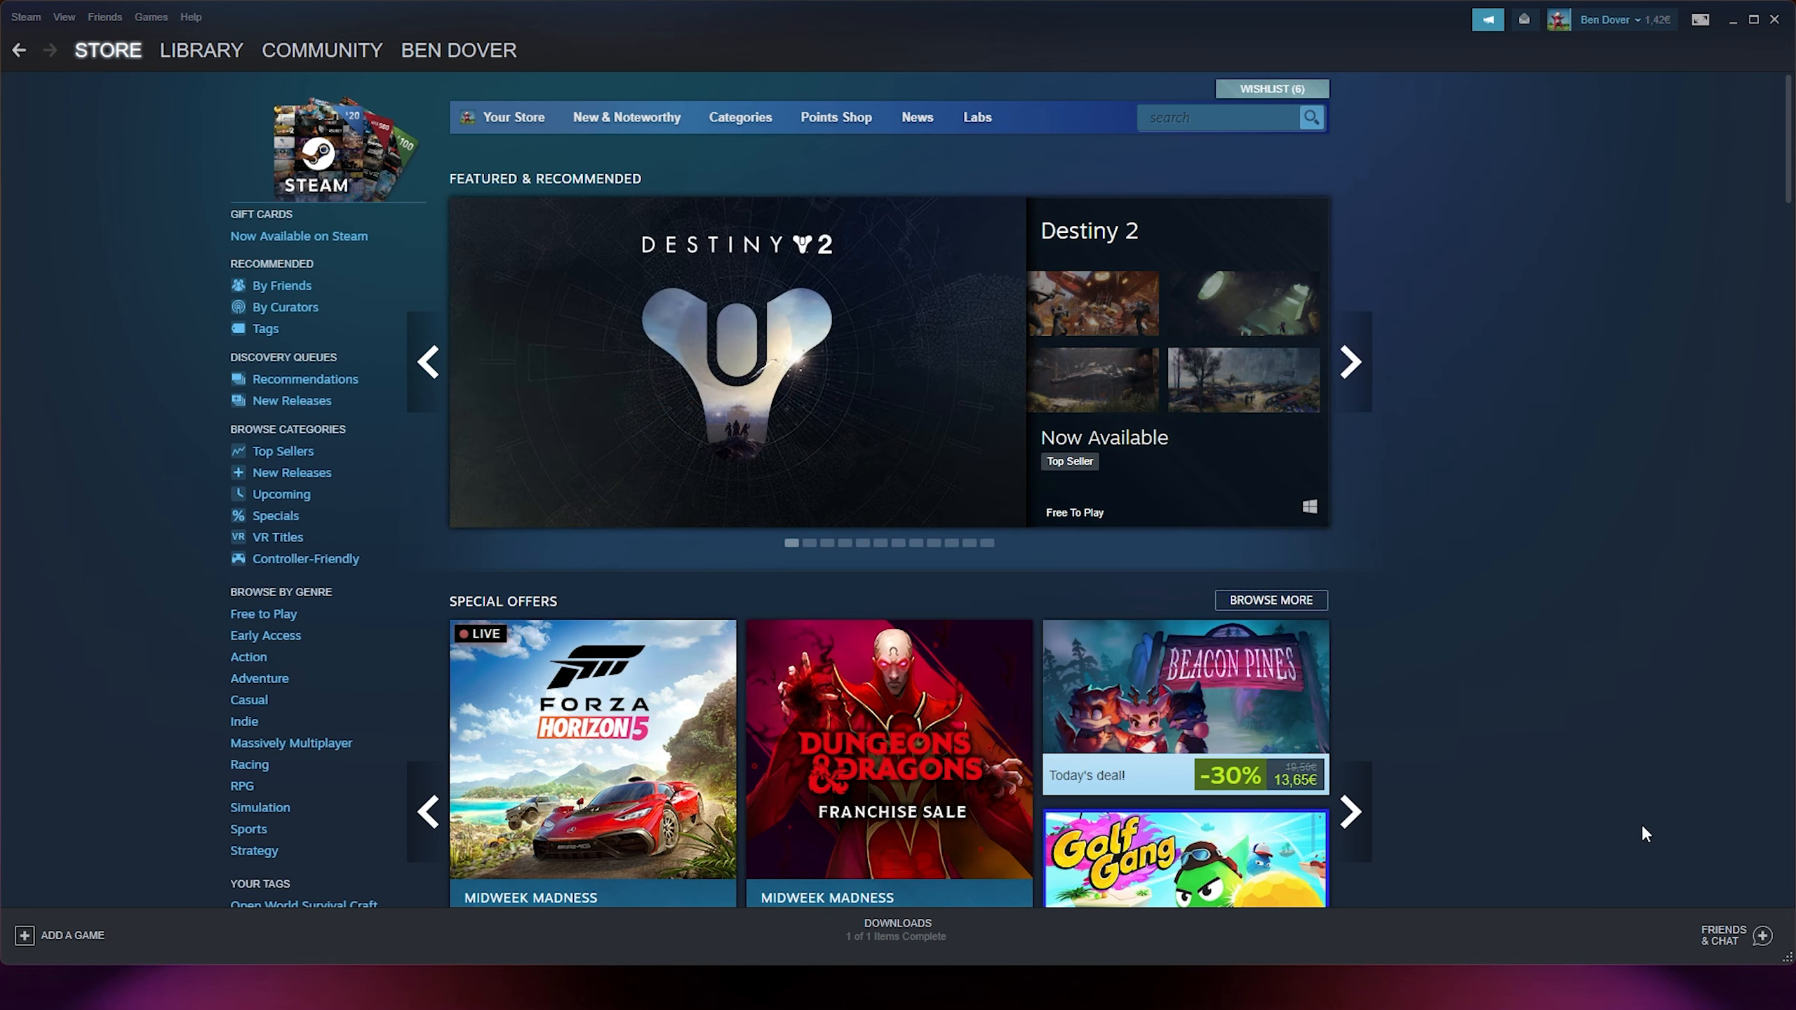
mouse_move(1729, 949)
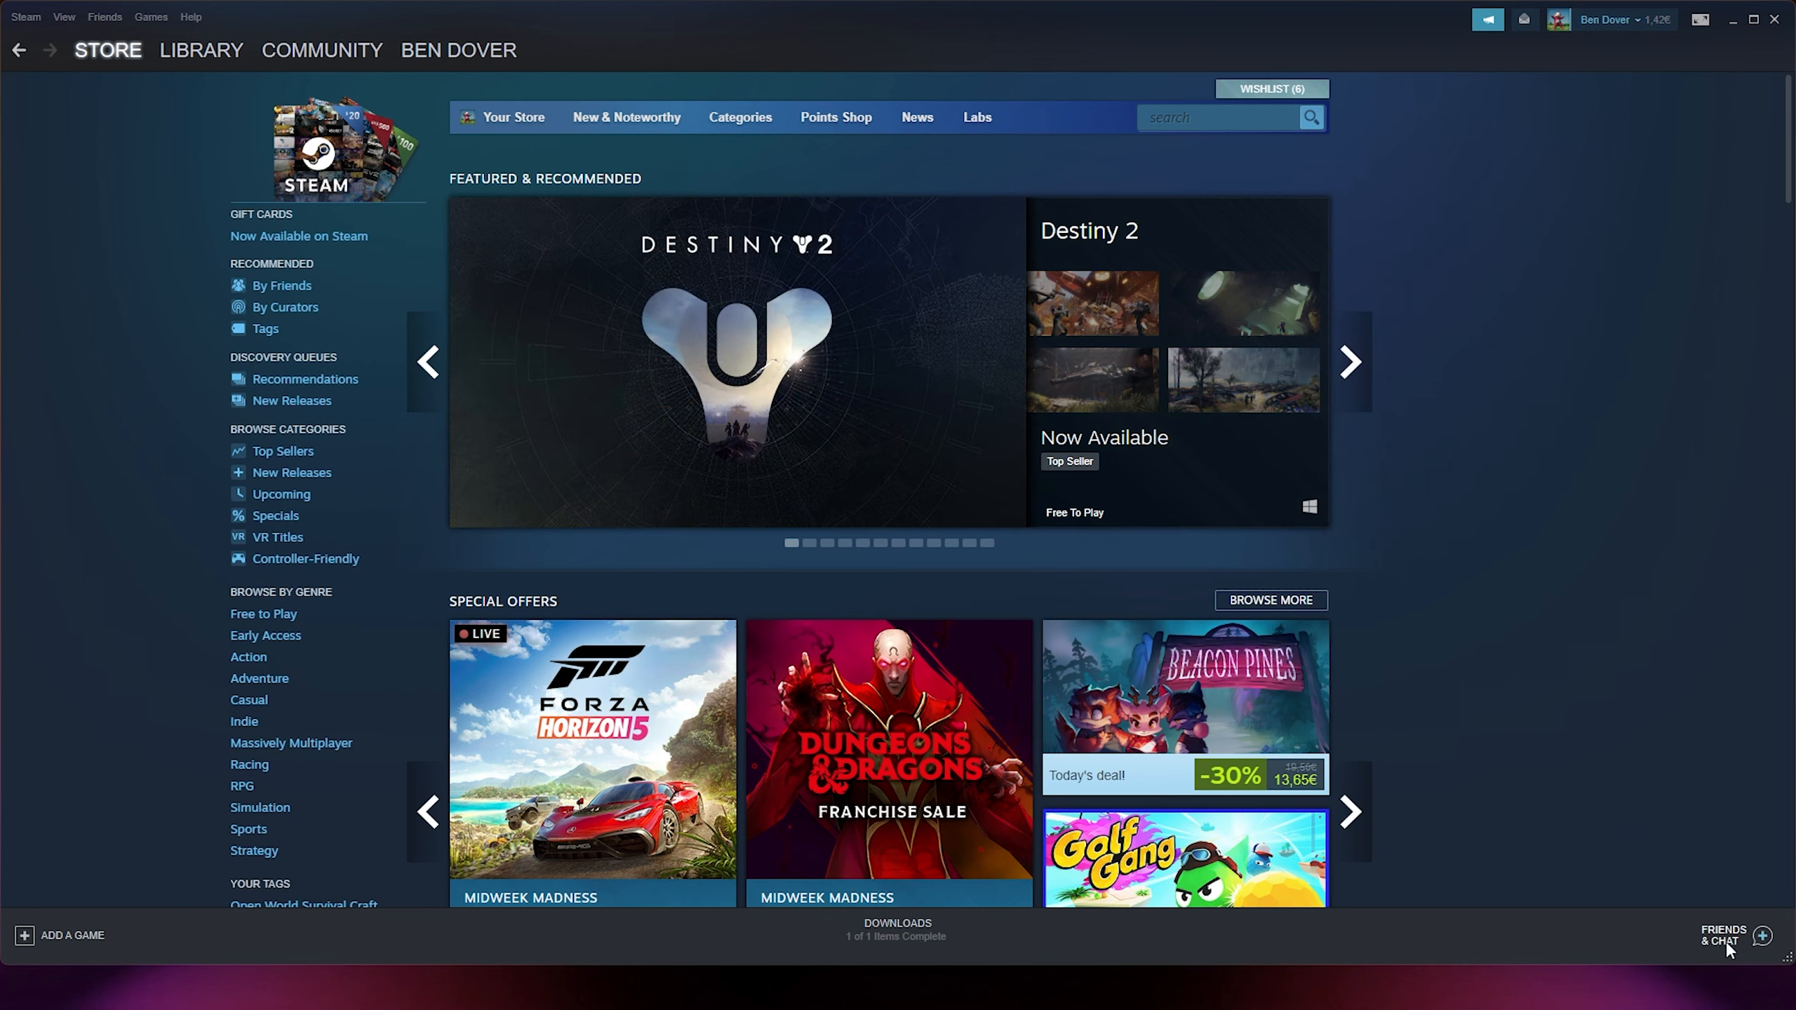
Open the Friends & Chat window and drag it to the screen centre.
left_click(1723, 936)
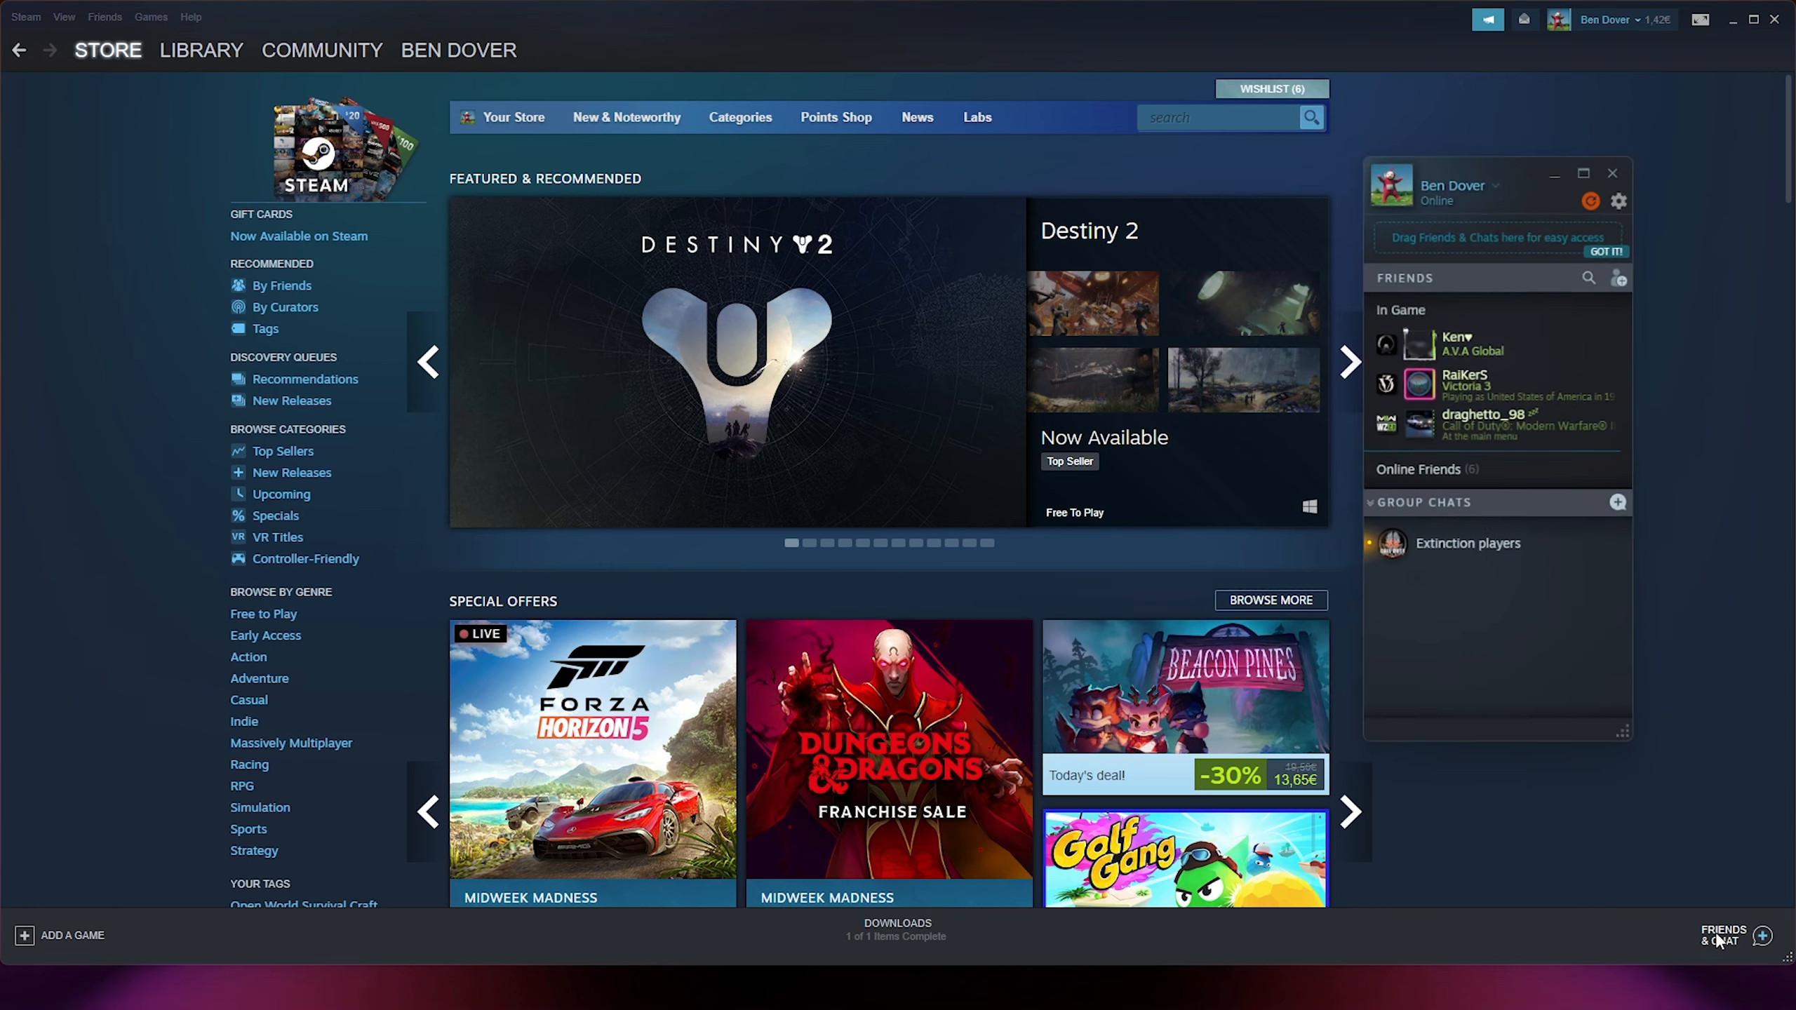
left_click_drag(1498, 183, 897, 179)
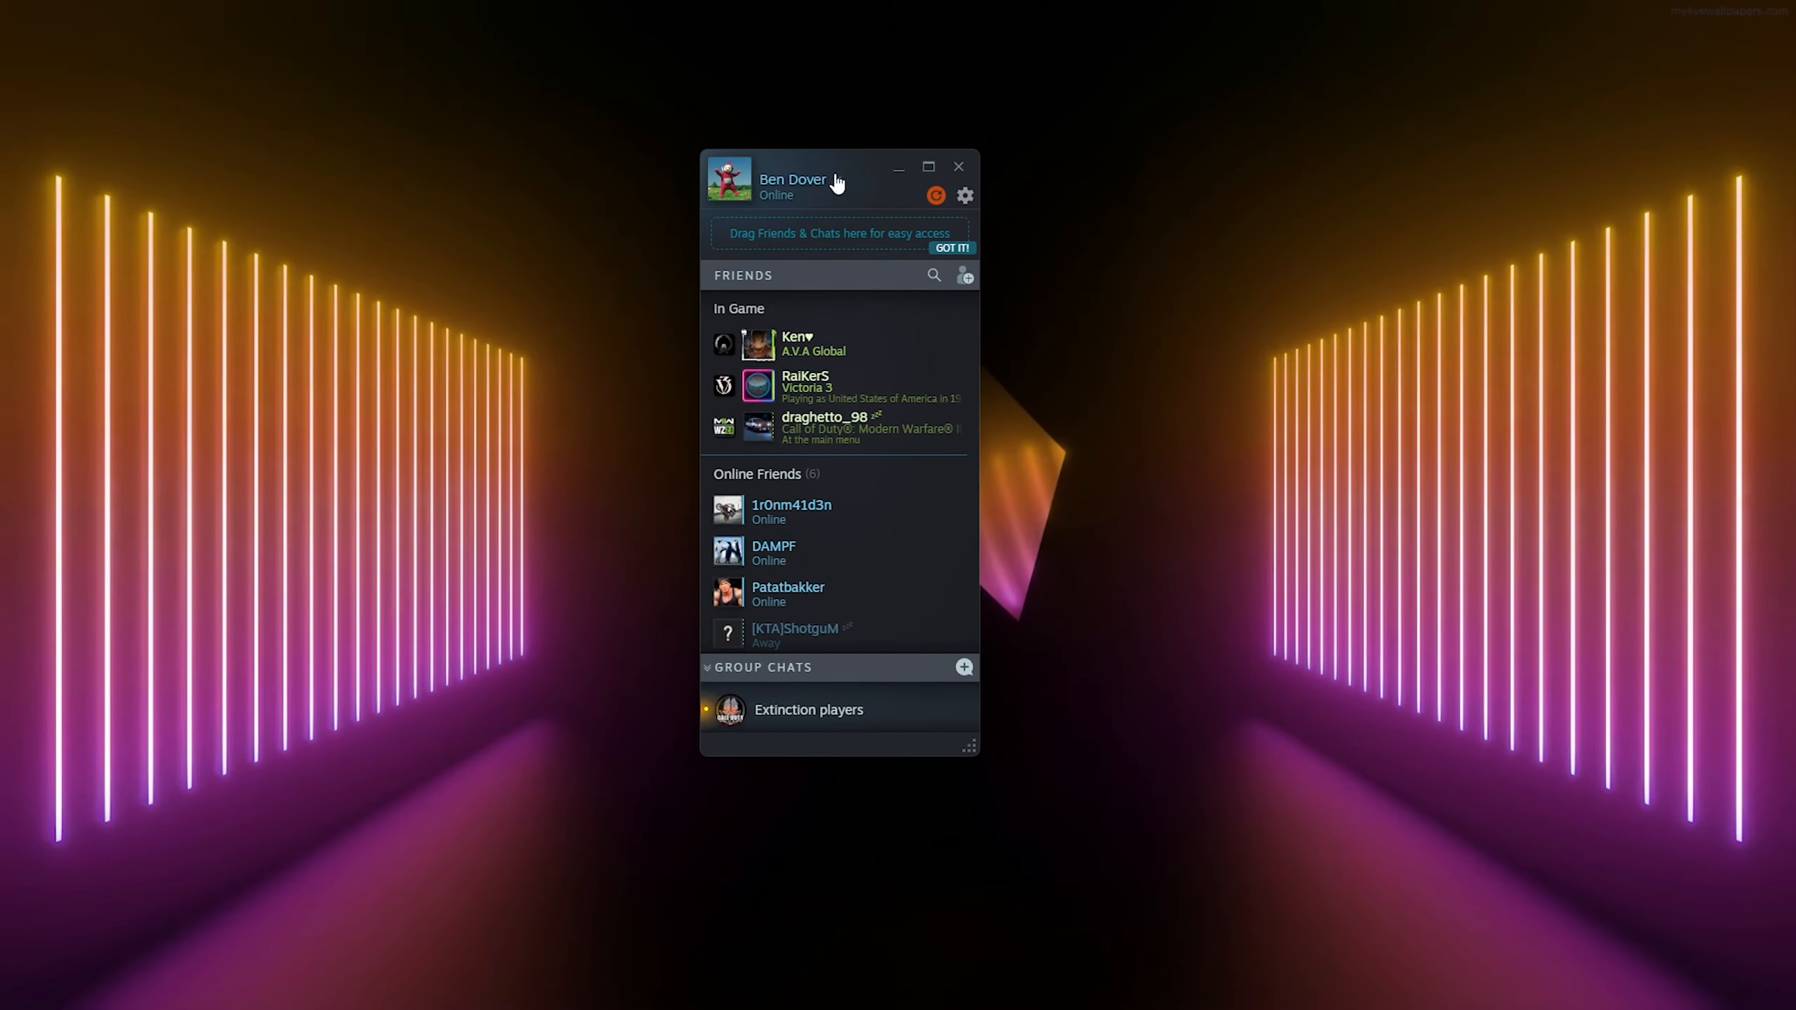
left_click_drag(837, 180, 900, 199)
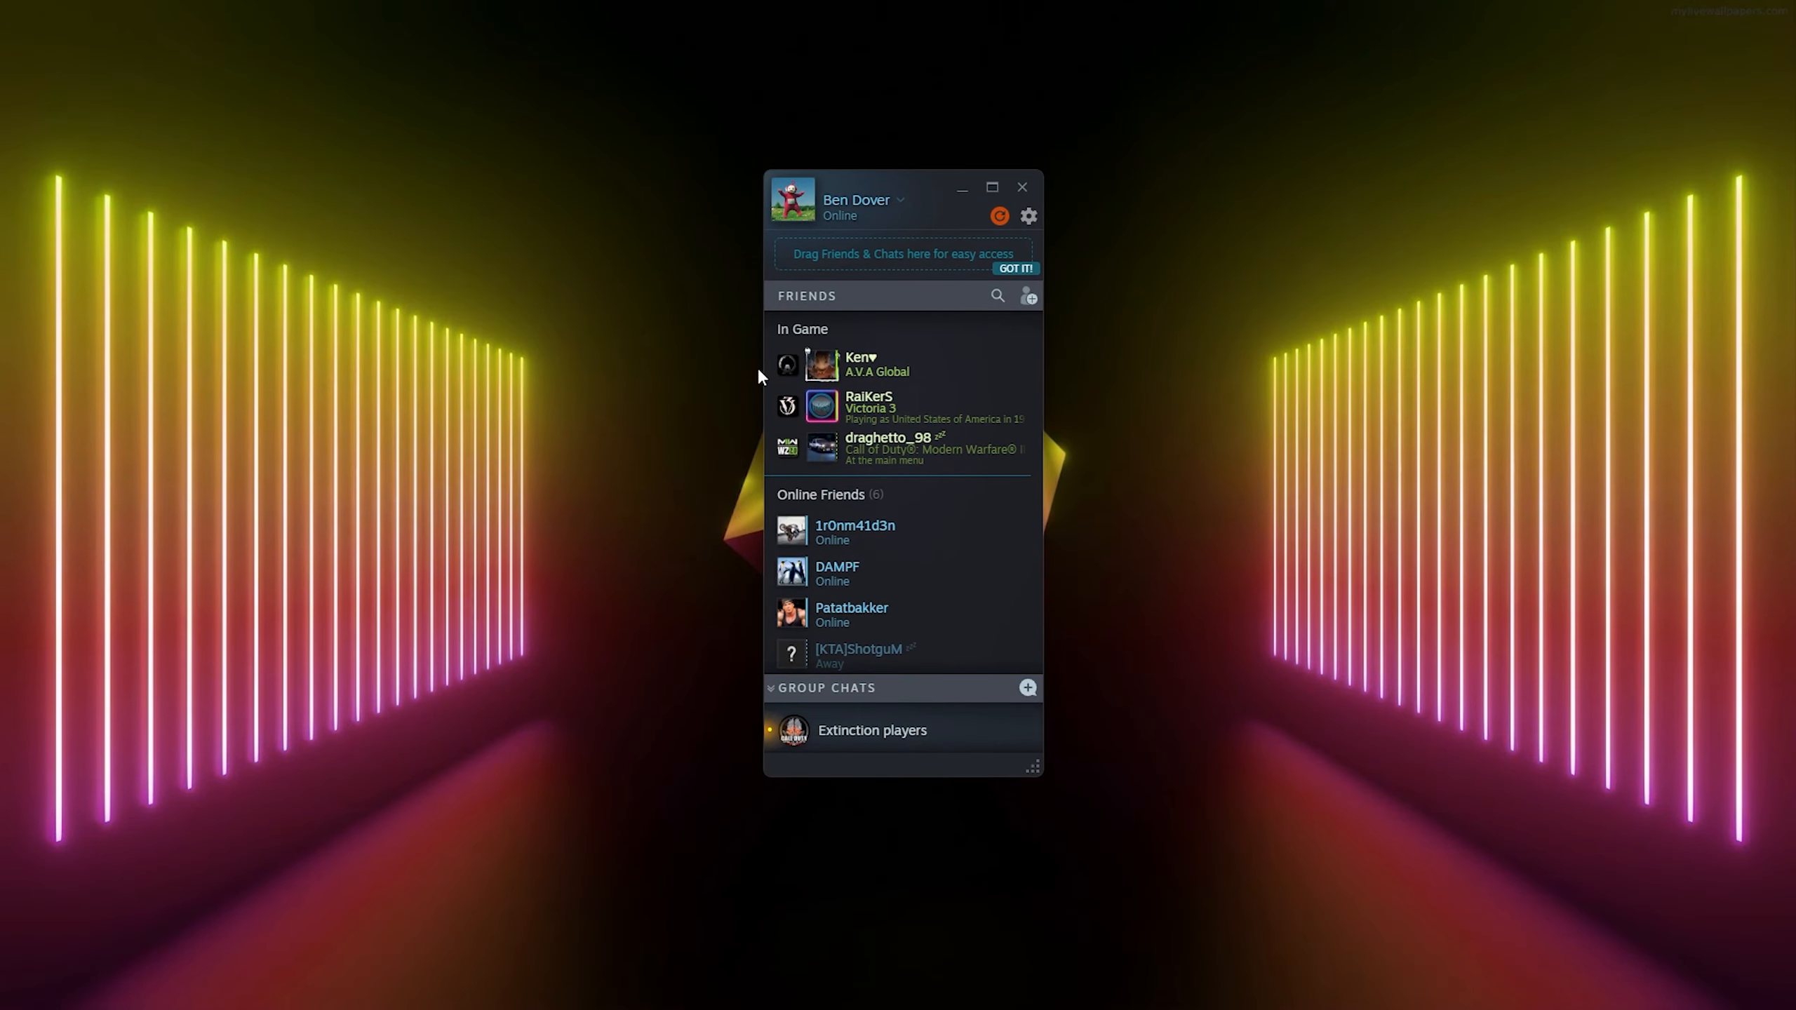
scroll("down", 3)
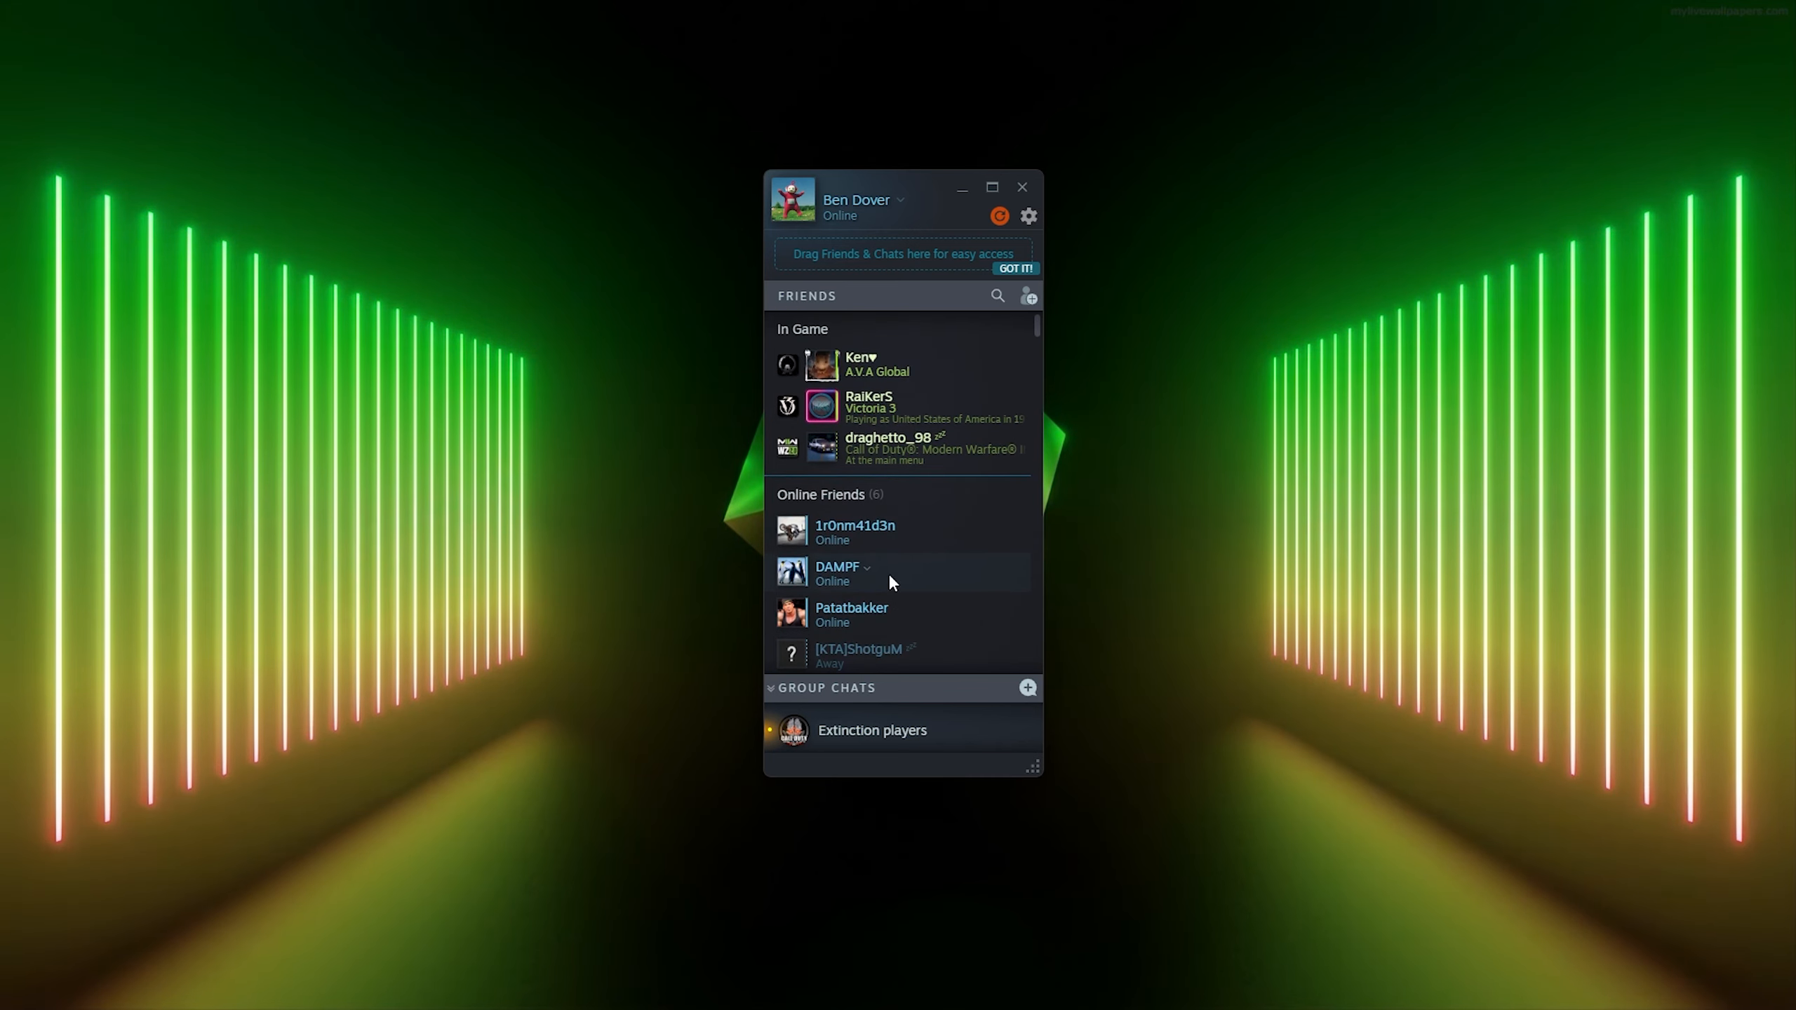
mouse_move(913, 393)
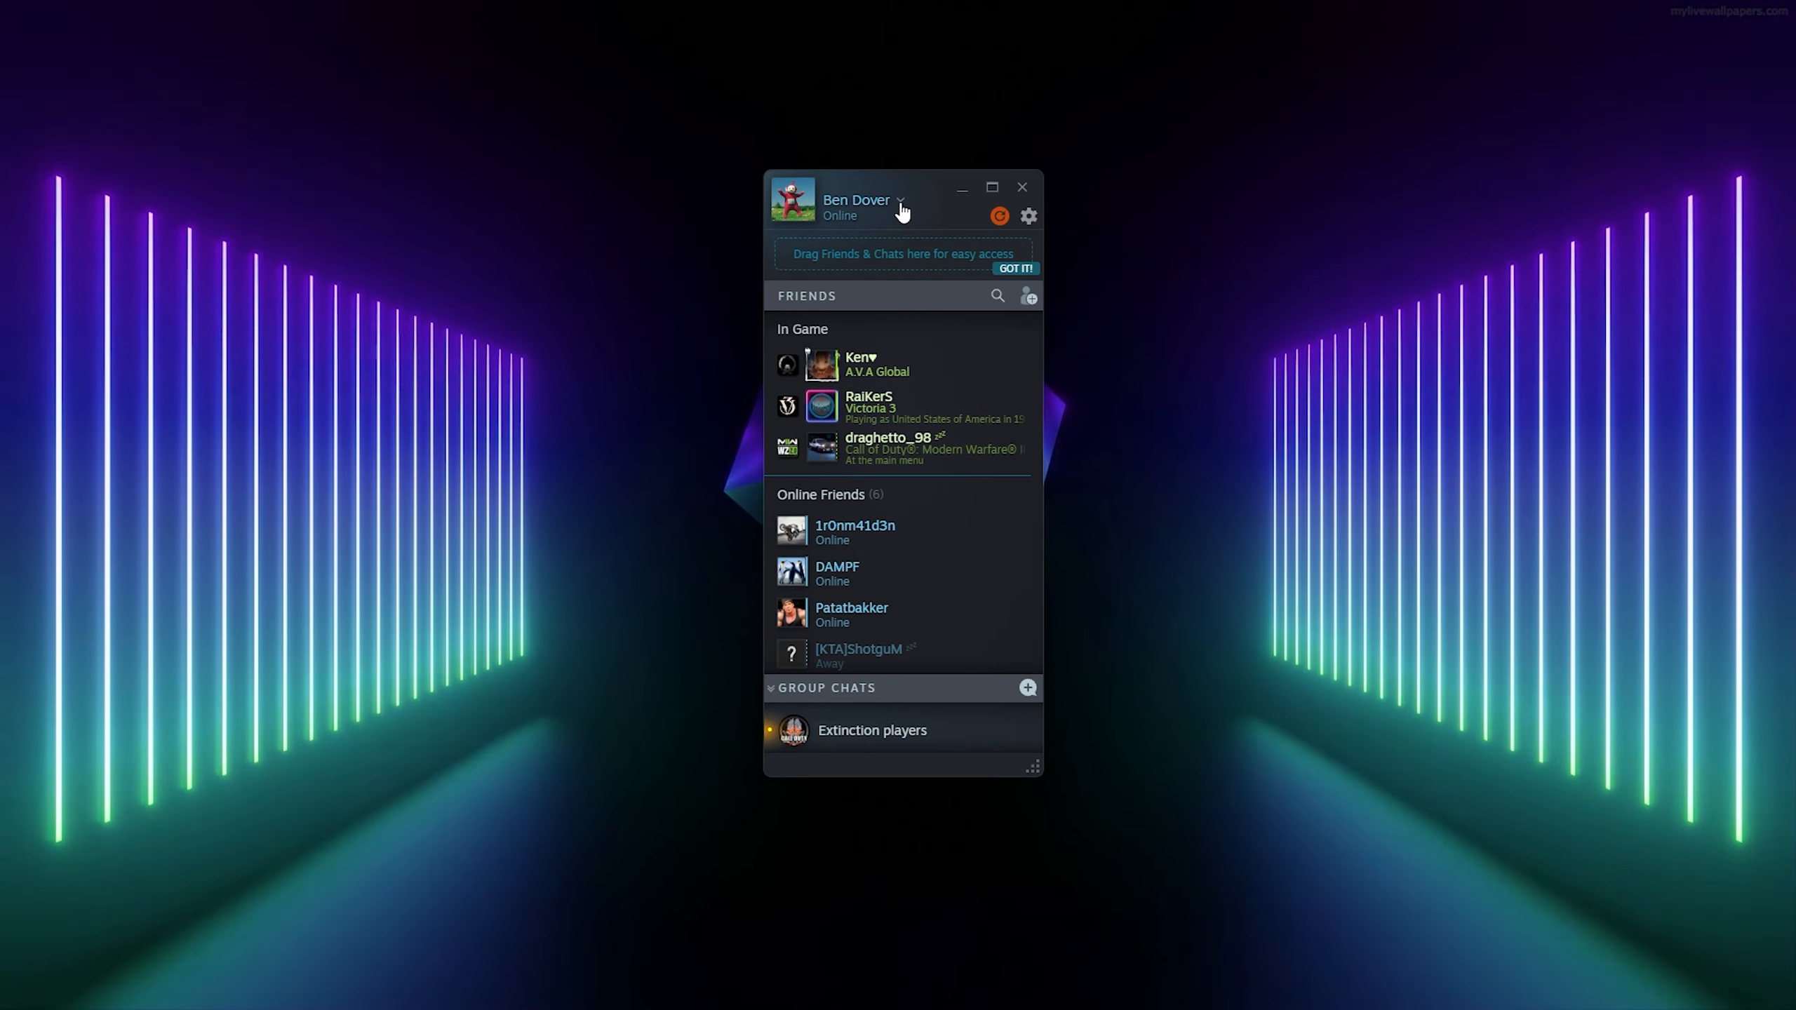
Set the Friends & Chat status to Invisible from the profile-name dropdown.
left_click(900, 201)
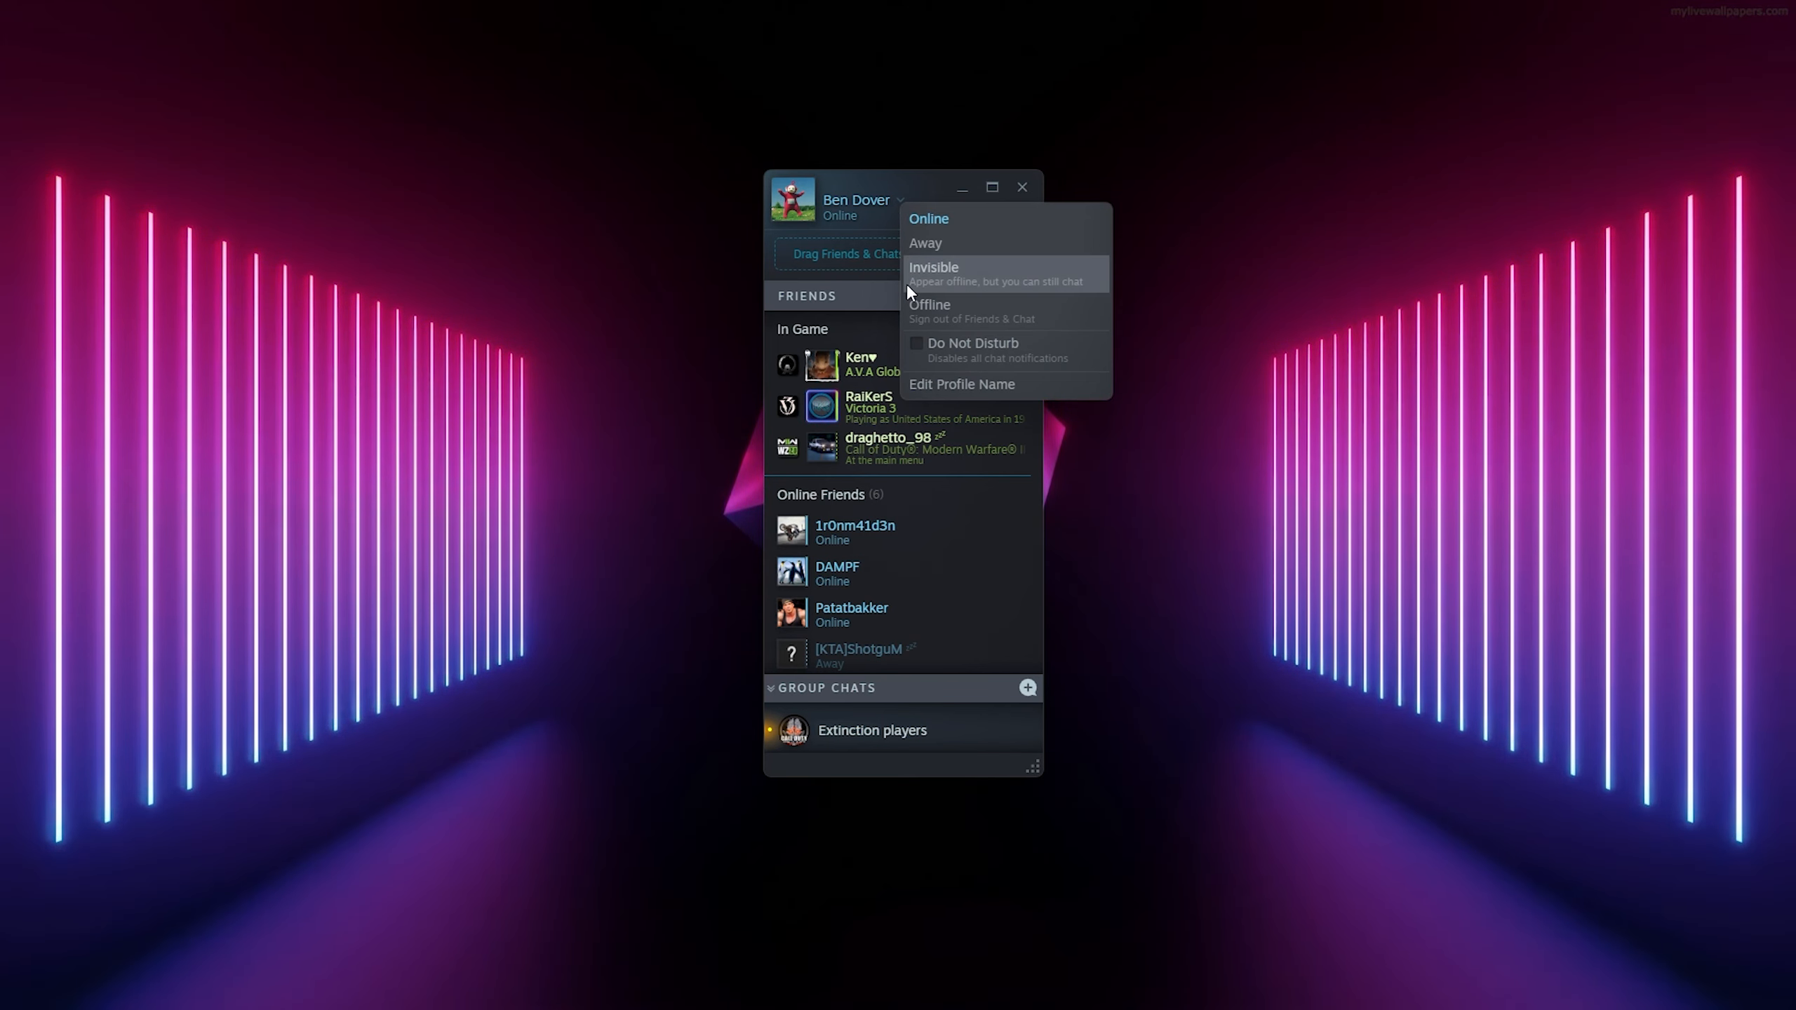
left_click(934, 266)
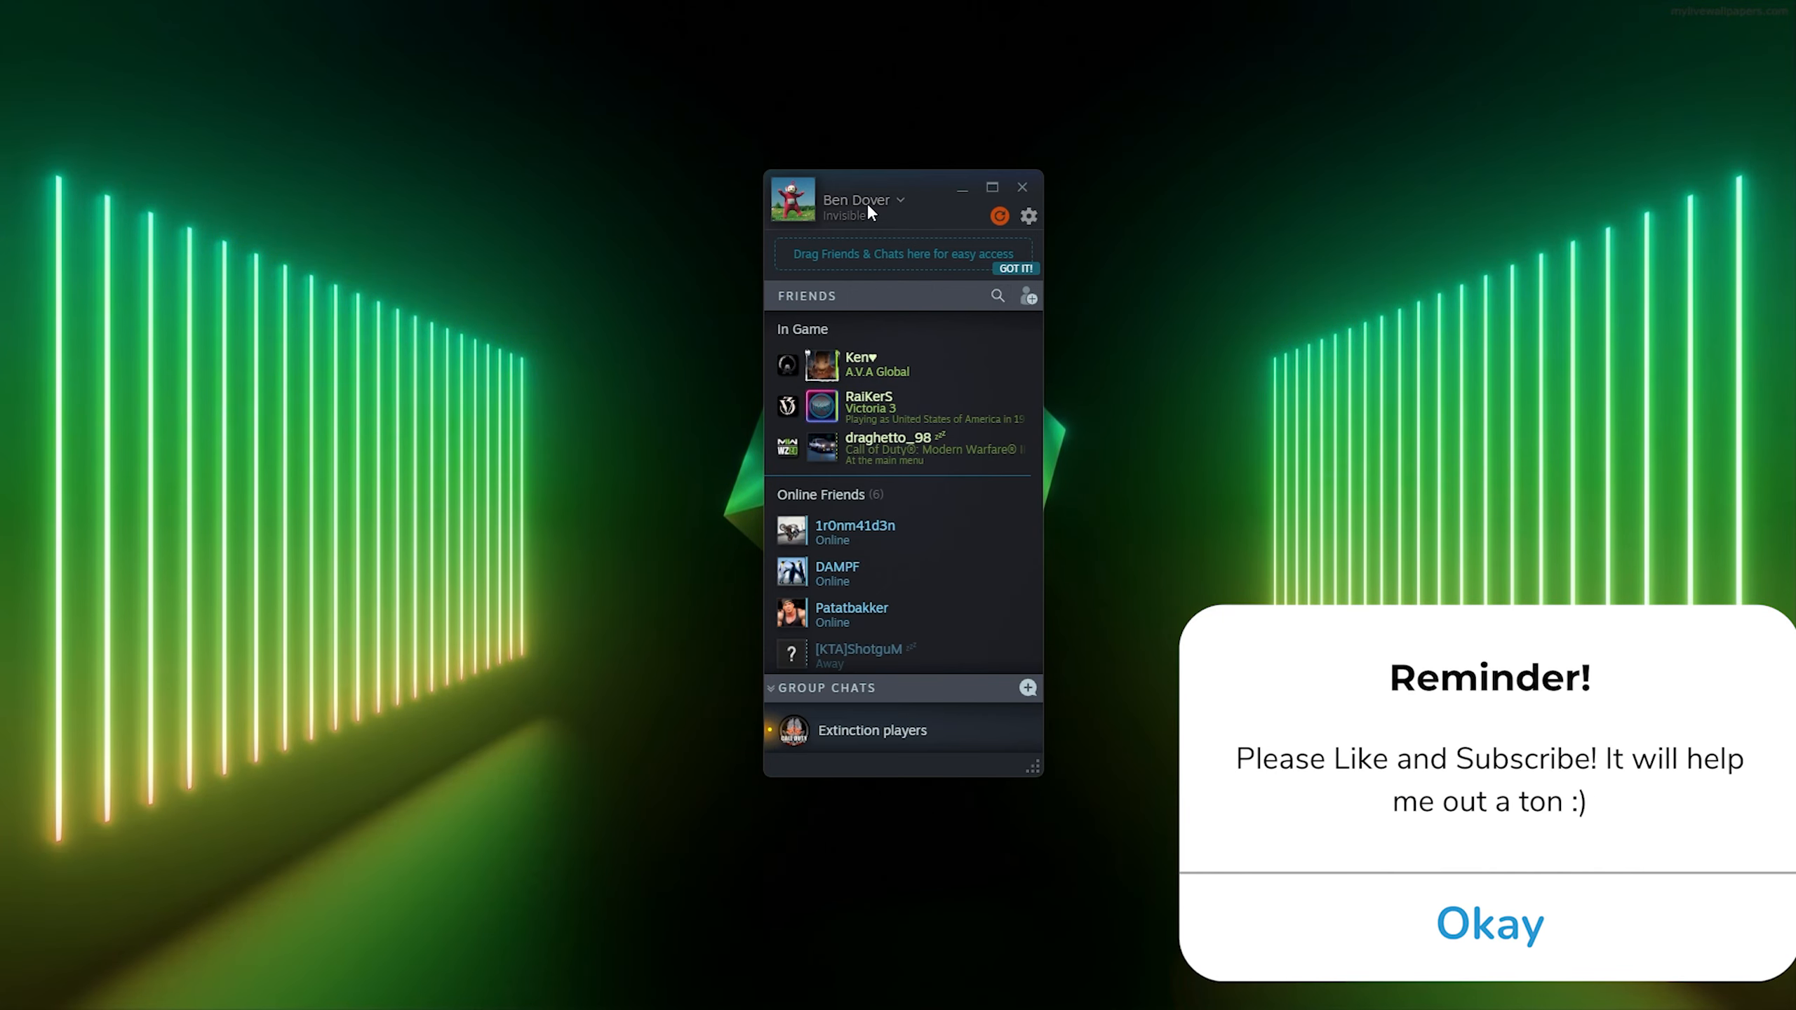
Set status to Away, then choose Offline so chat shows Disconnected.
left_click(868, 199)
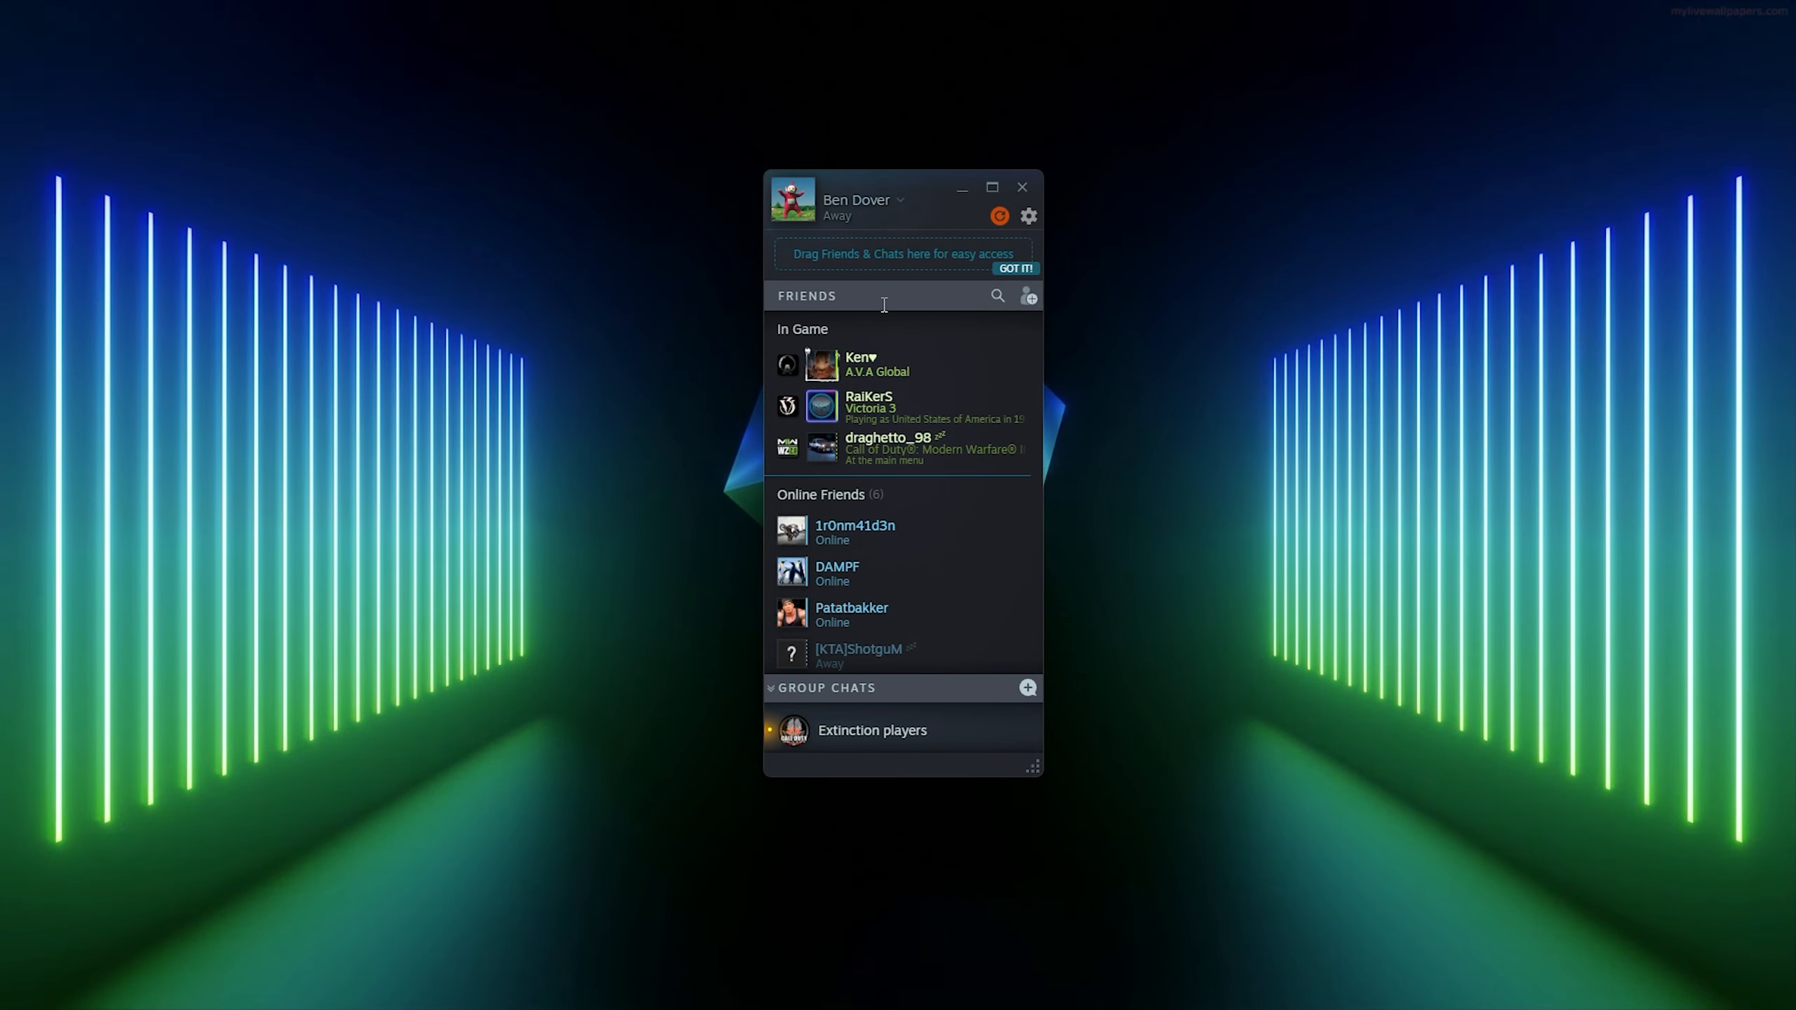
scroll("down", 3)
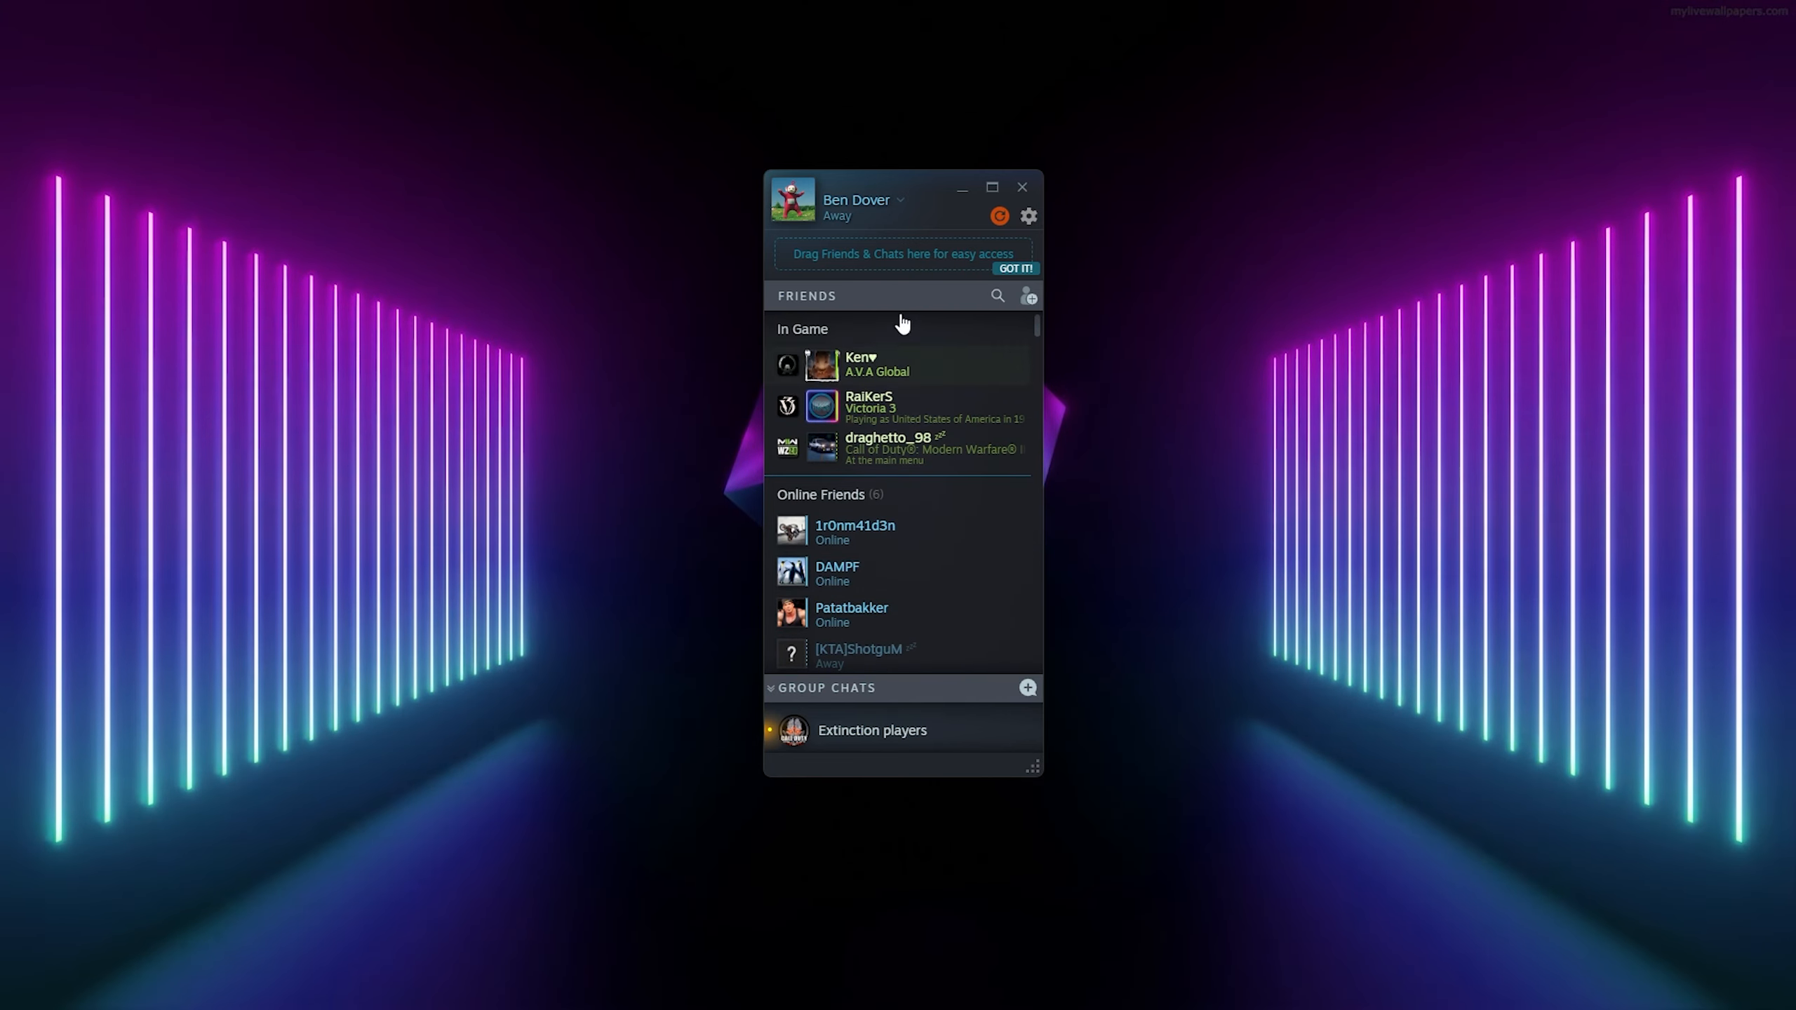
left_click(900, 199)
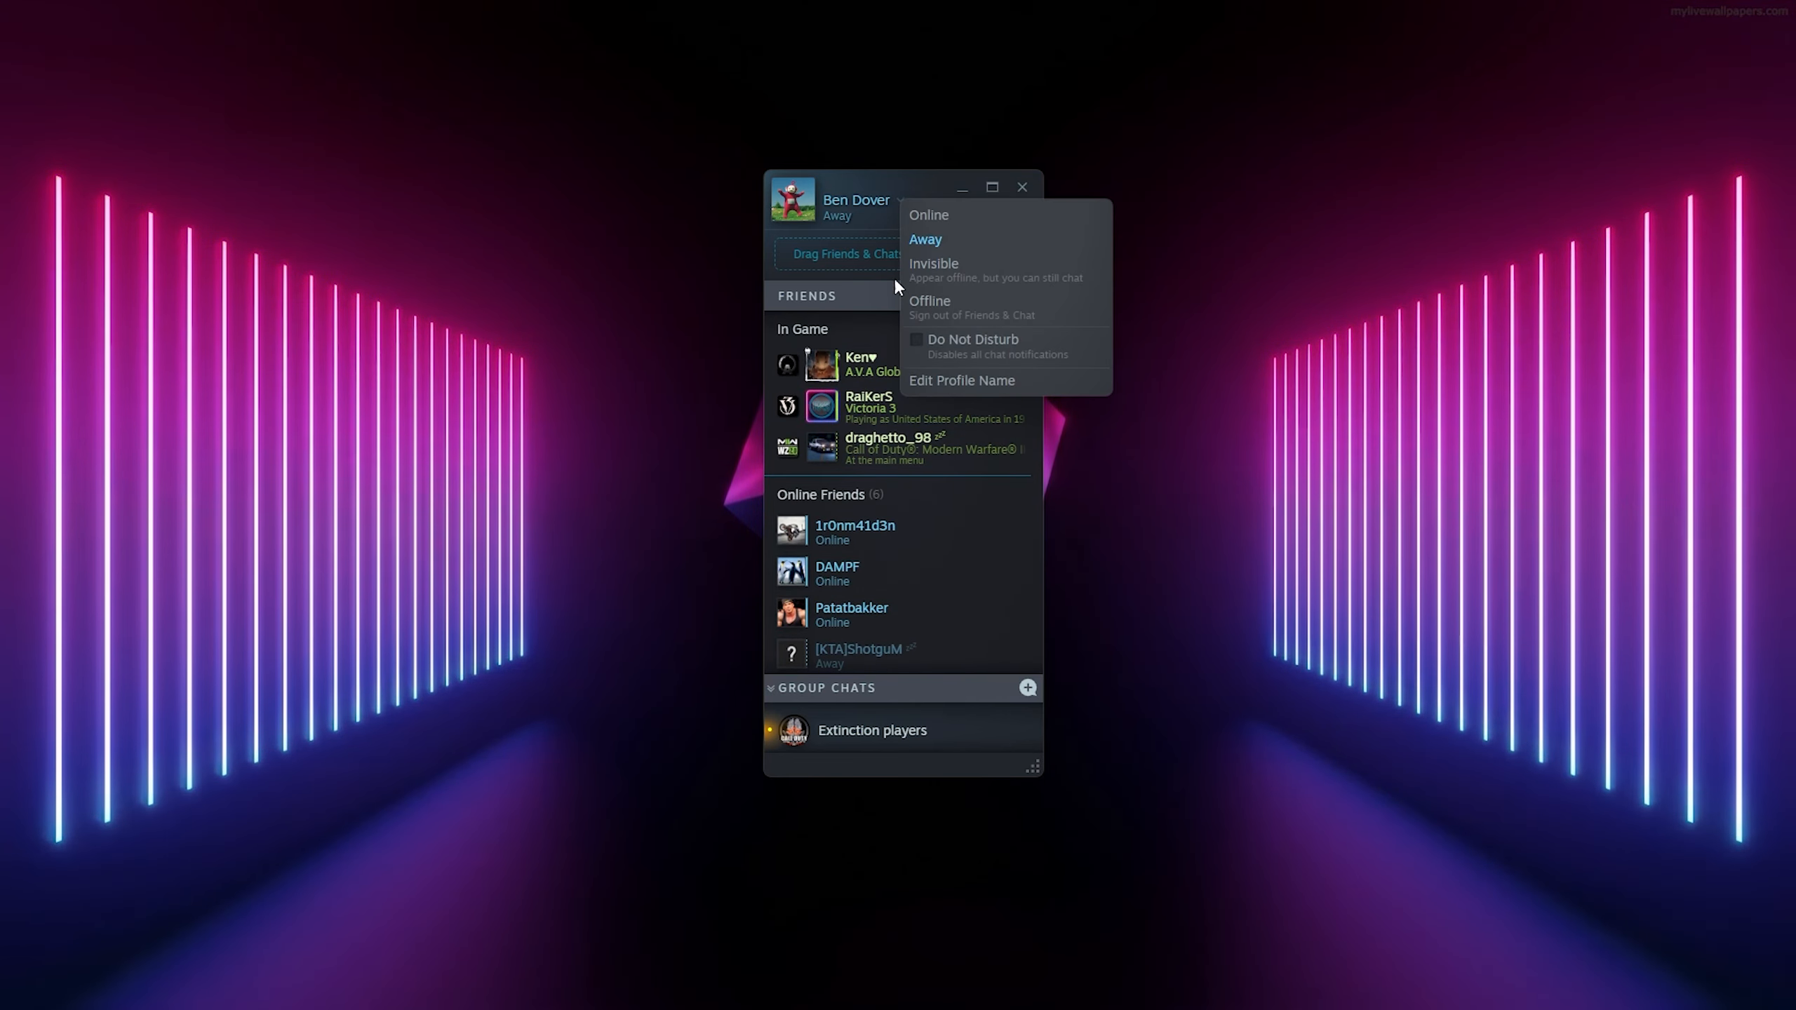
left_click(929, 301)
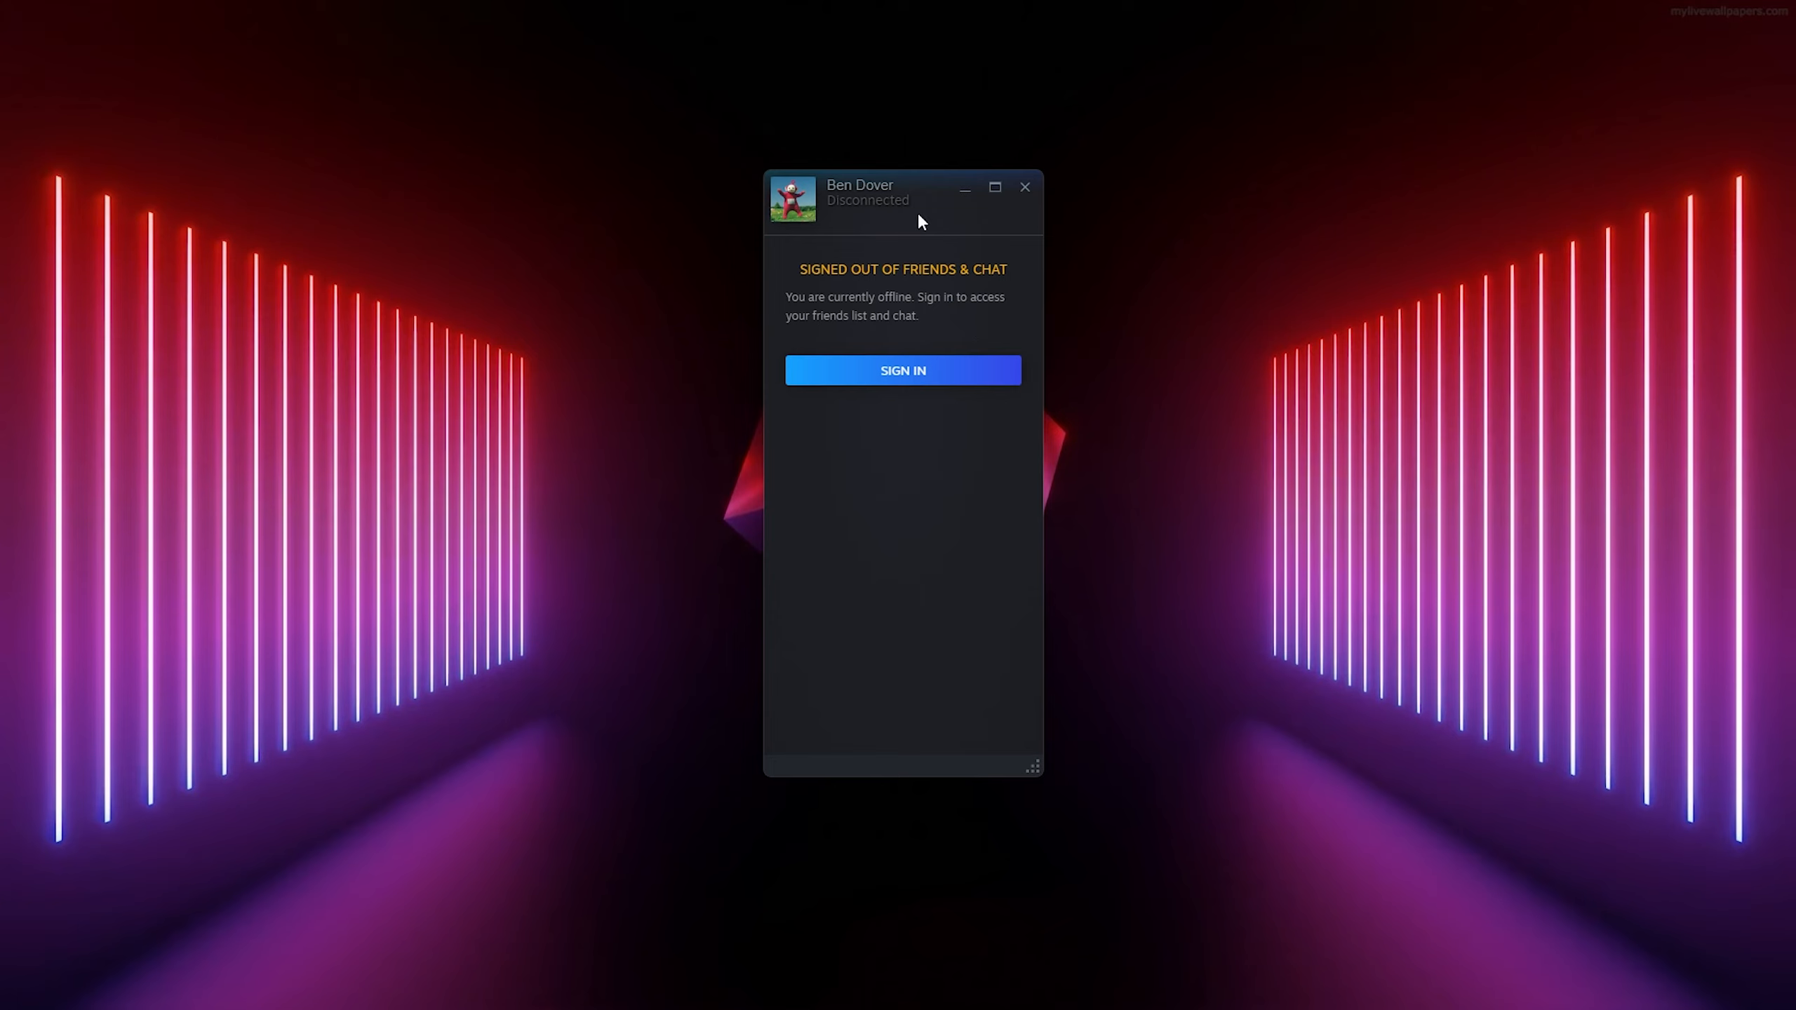